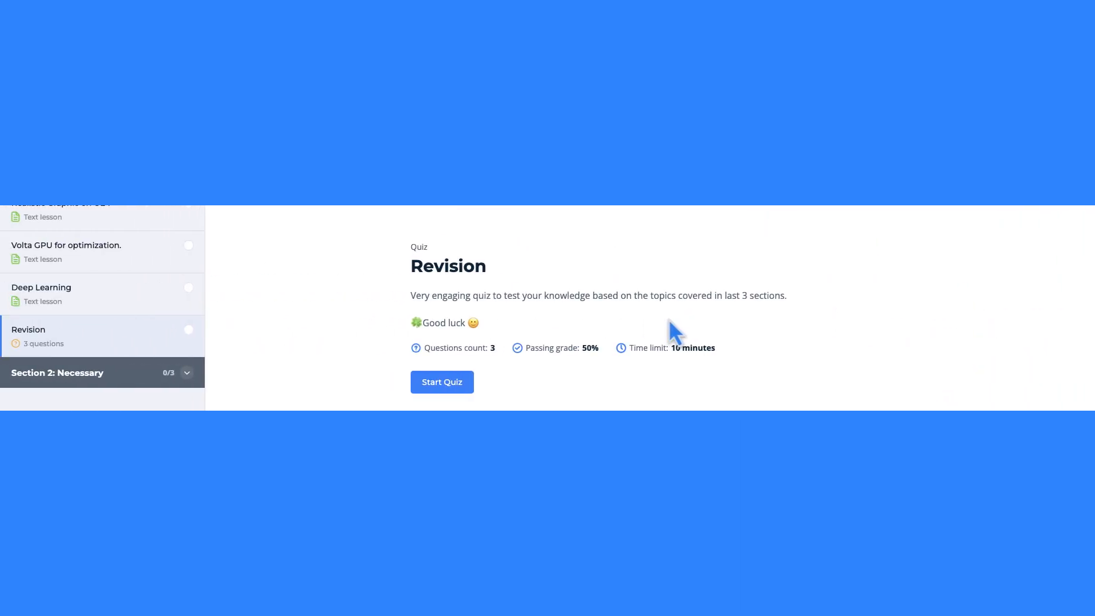
Step: Start the Revision quiz, listen to the audio recording and answer the population matching question
{"action": "left_click", "coordinate": [442, 382]}
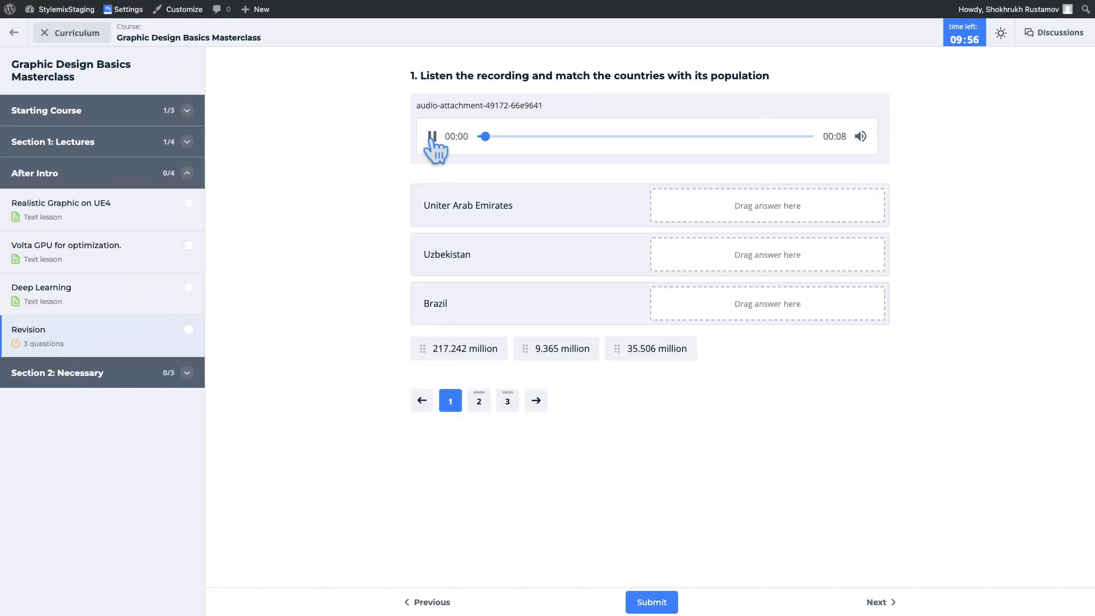
{"action": "left_click", "coordinate": [432, 137]}
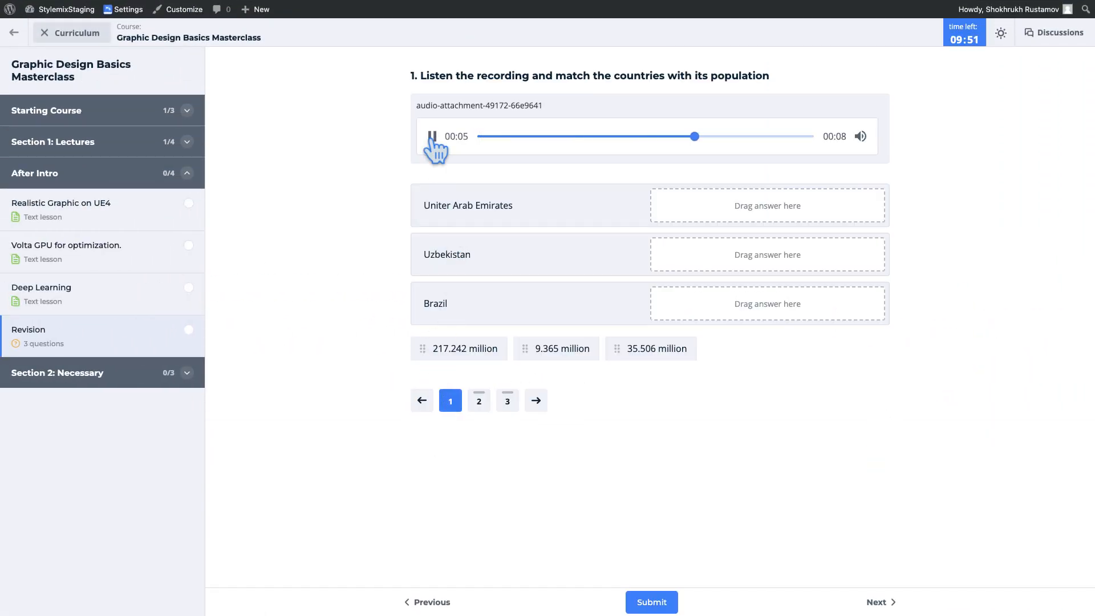
{"action": "left_click", "coordinate": [433, 136]}
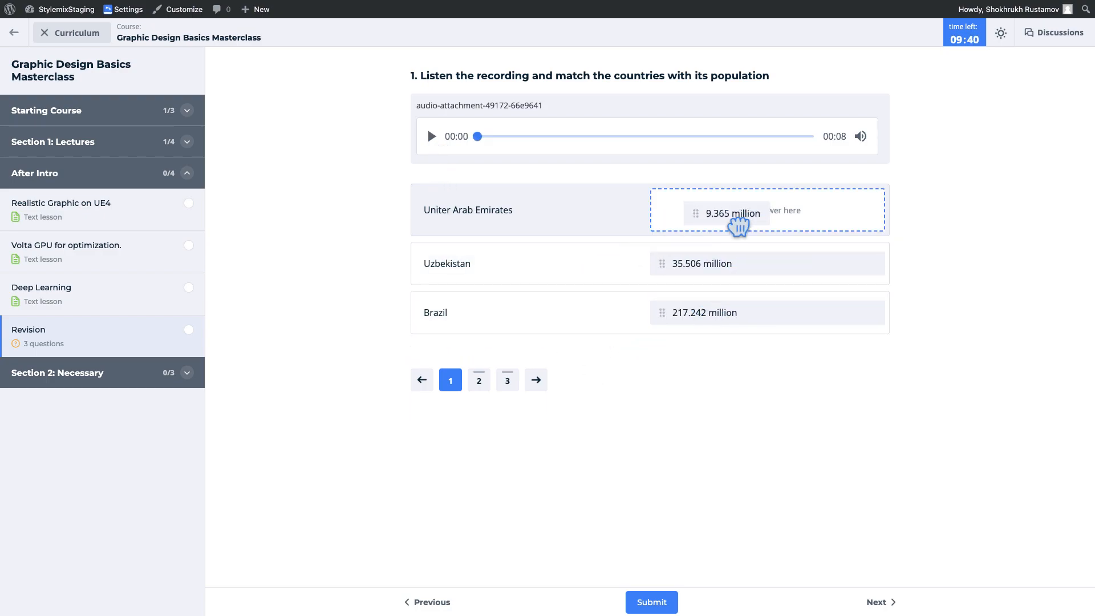
{"action": "left_click", "coordinate": [479, 380]}
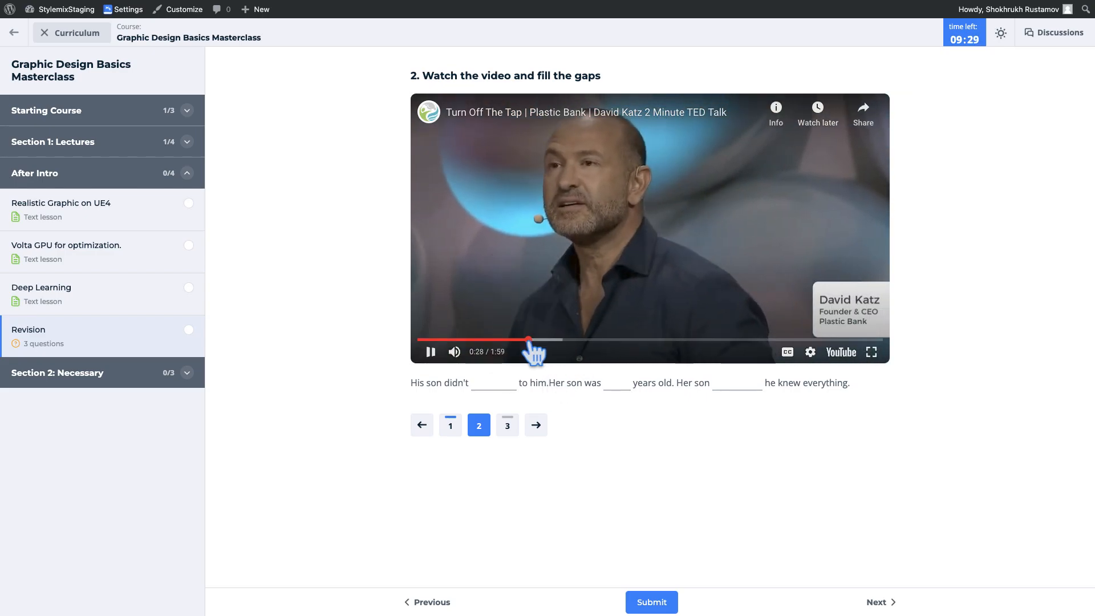
Step: Fill the video gap with 'listen', submit for a 67% score (2 of 3), then return to the admin dashboard
{"action": "left_click", "coordinate": [649, 342]}
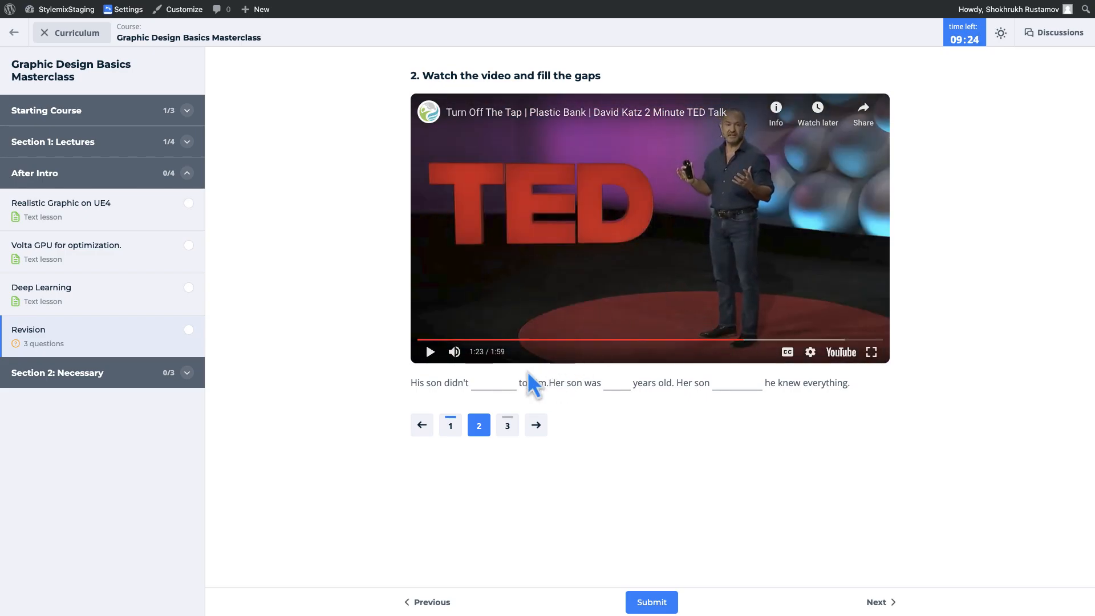
{"action": "type", "text": "listen"}
{"action": "type", "text": "yelled"}
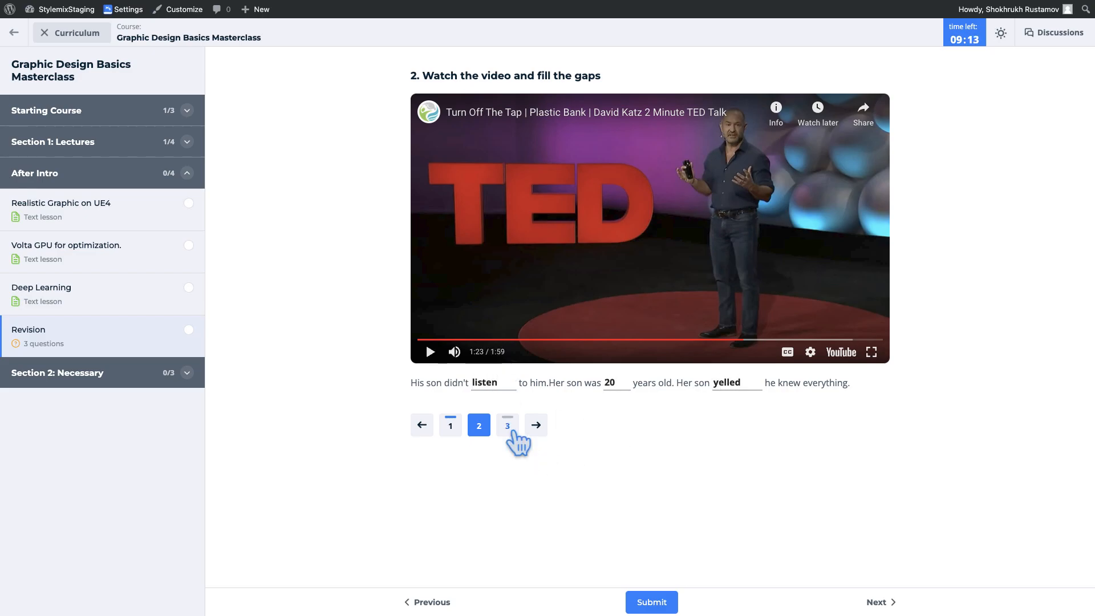
{"action": "left_click", "coordinate": [508, 425]}
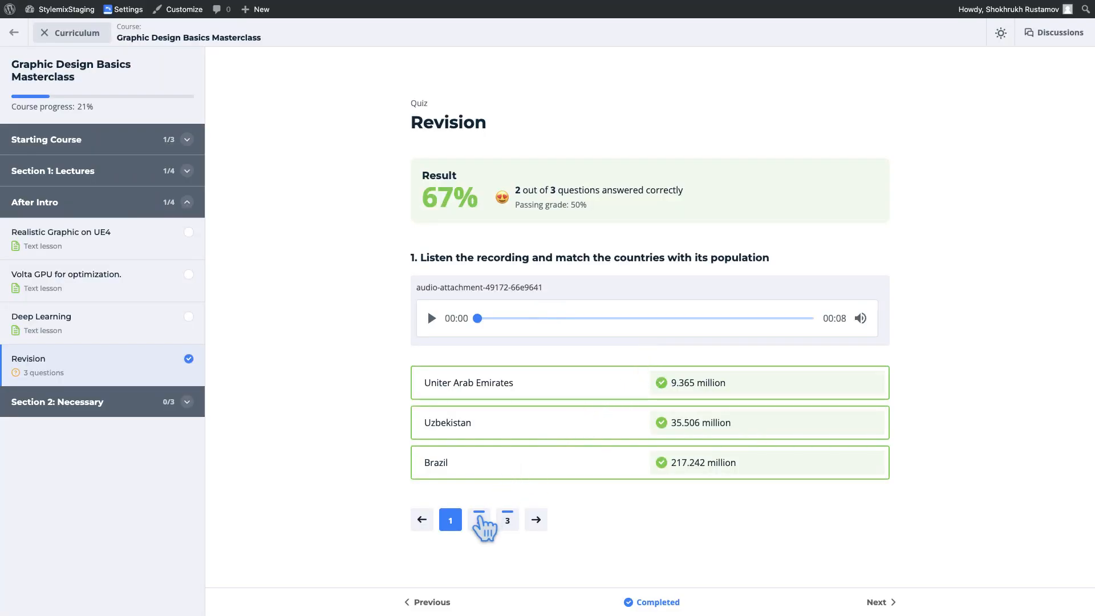
{"action": "left_click", "coordinate": [507, 519]}
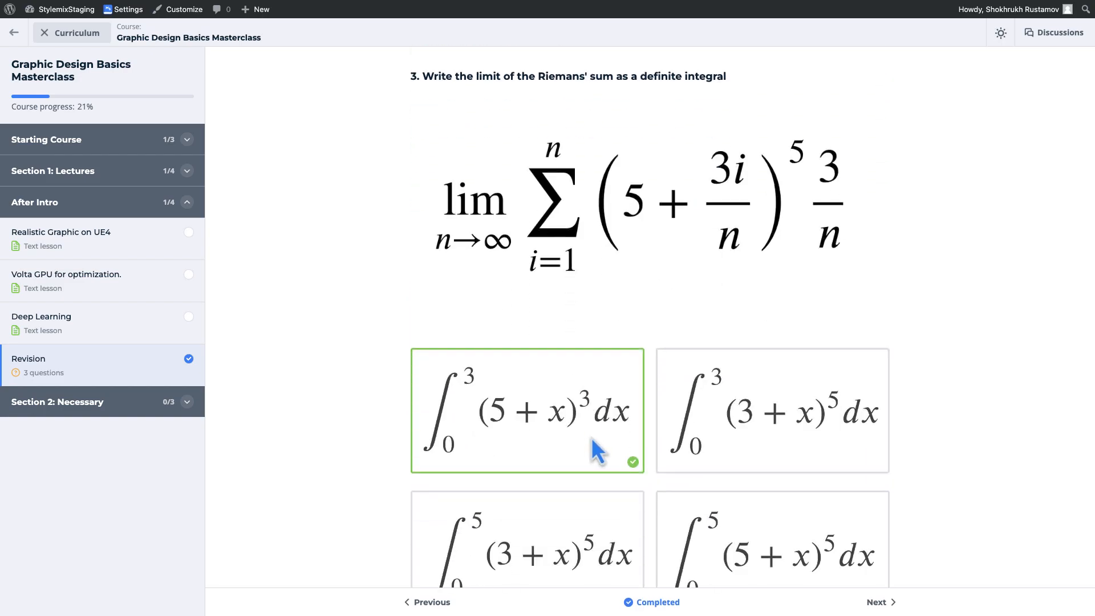
{"action": "left_click", "coordinate": [34, 84]}
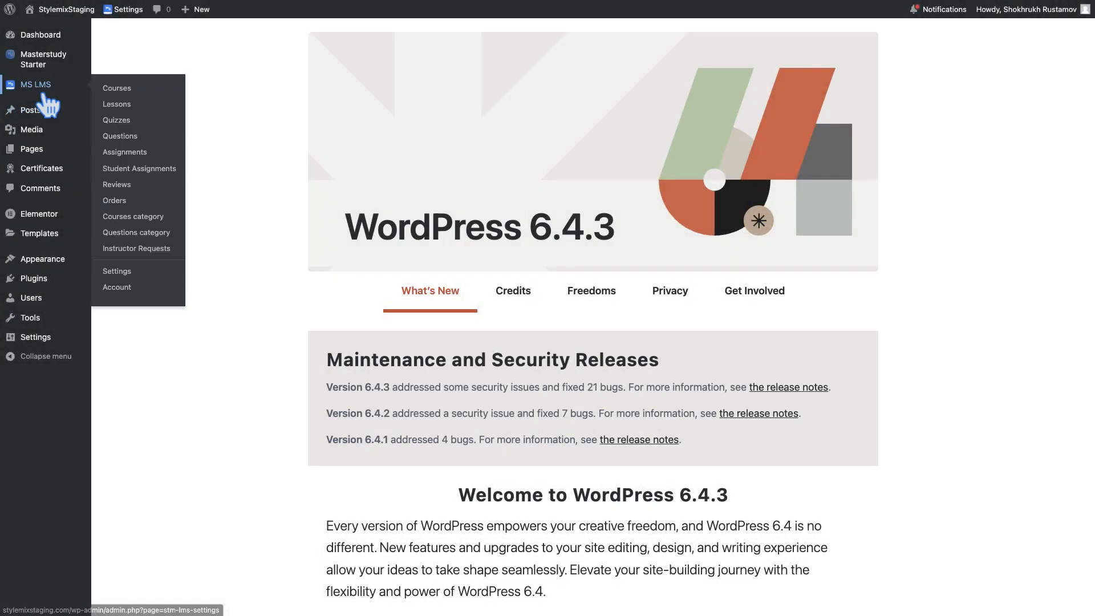
Step: Enable the Question Media addon in MS LMS Addons
{"action": "left_click", "coordinate": [117, 271]}
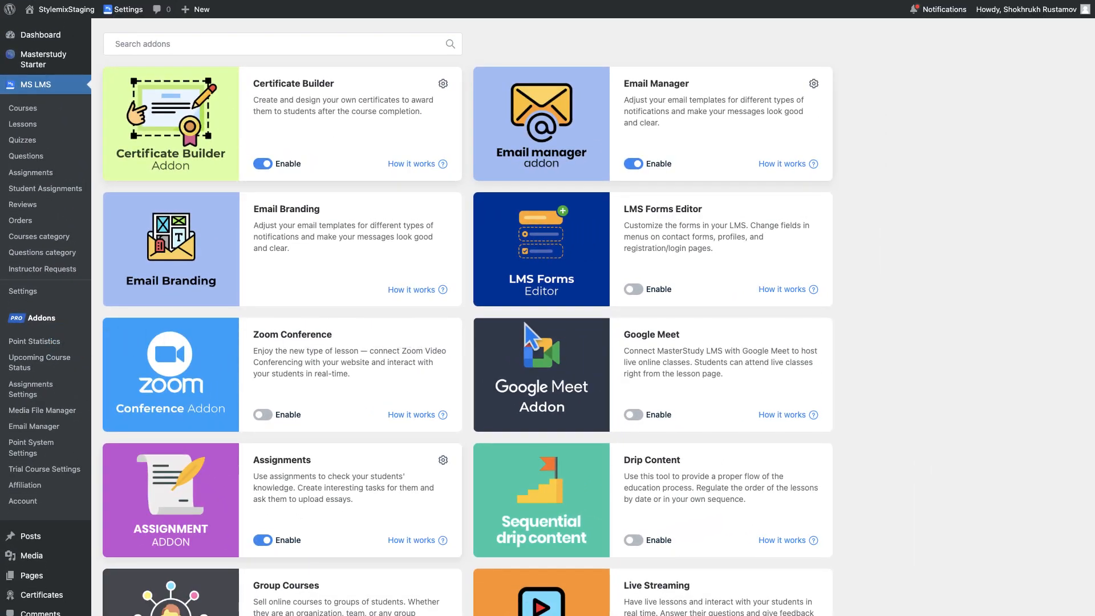
{"action": "scroll", "scroll_direction": "down", "scroll_amount": 3}
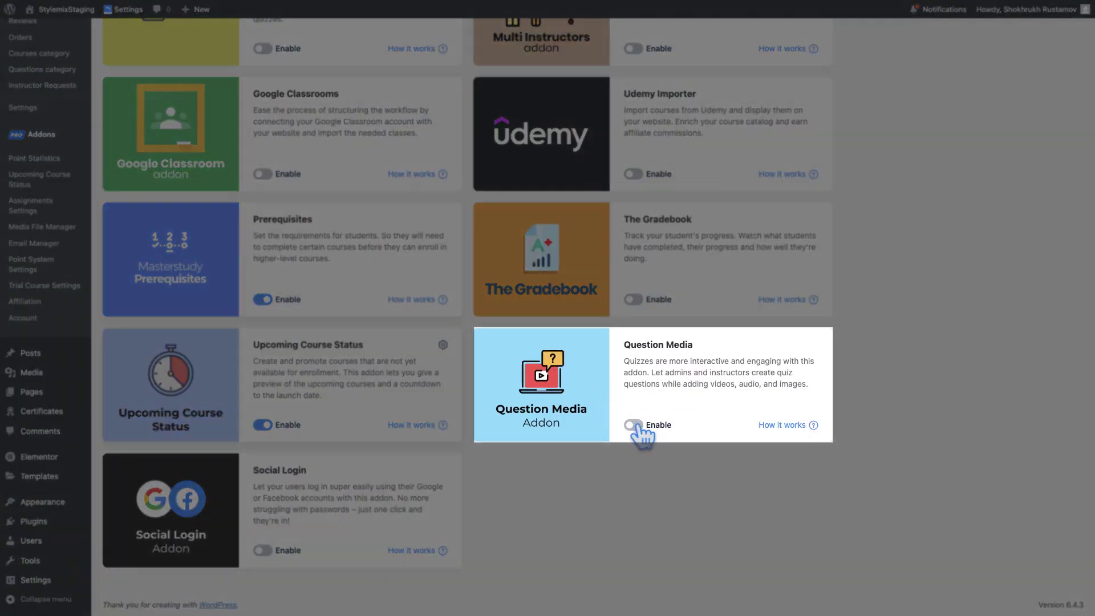
{"action": "left_click", "coordinate": [633, 425]}
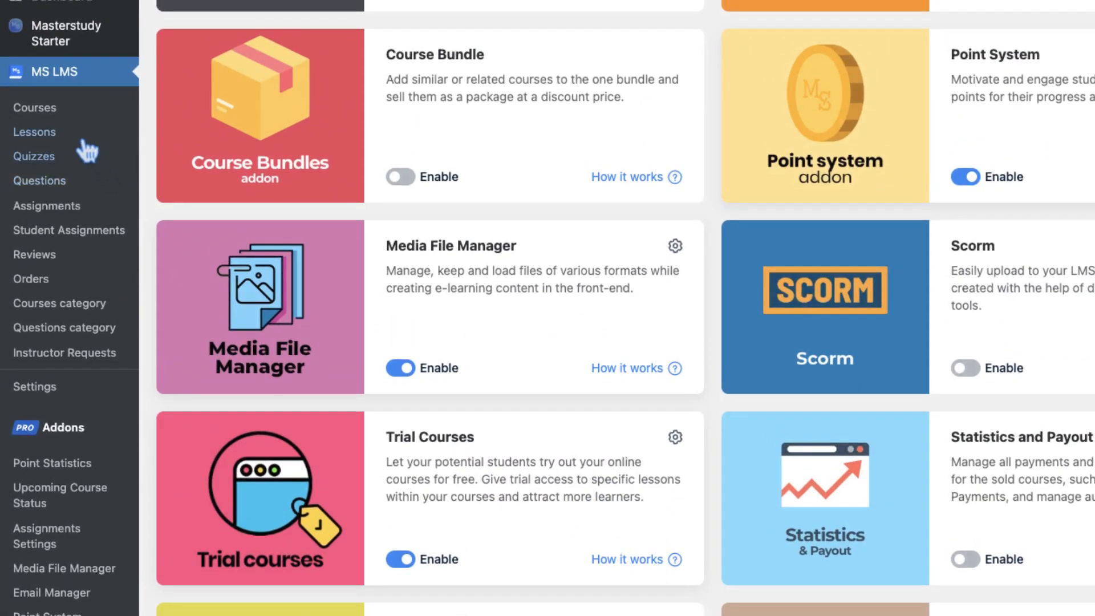
Step: Open the Fashion Photography from professional course in the course builder
{"action": "left_click", "coordinate": [33, 108]}
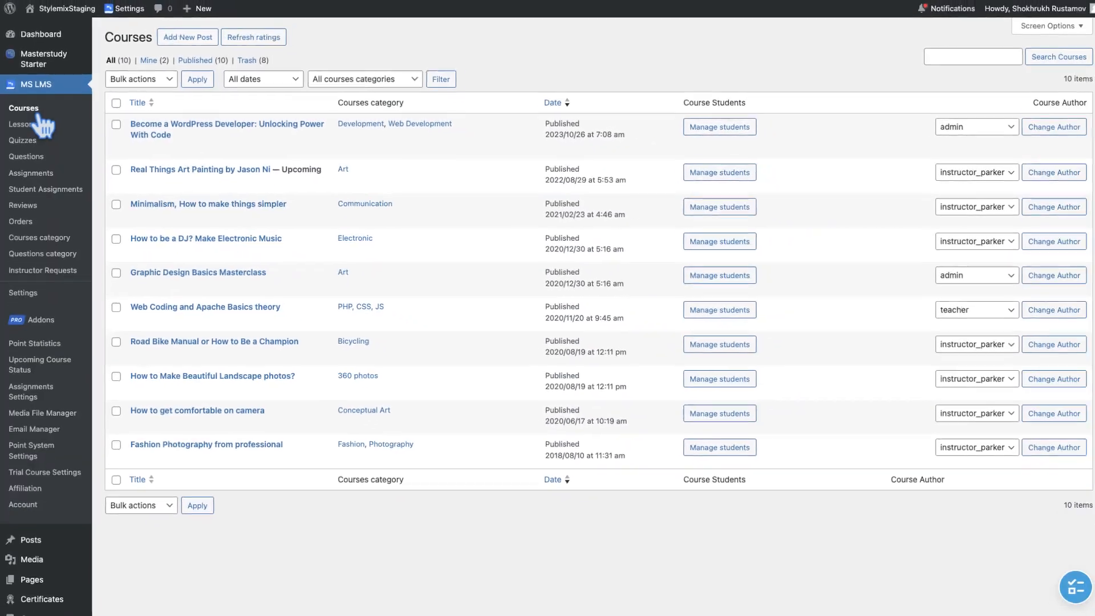
{"action": "mouse_move", "coordinate": [205, 441]}
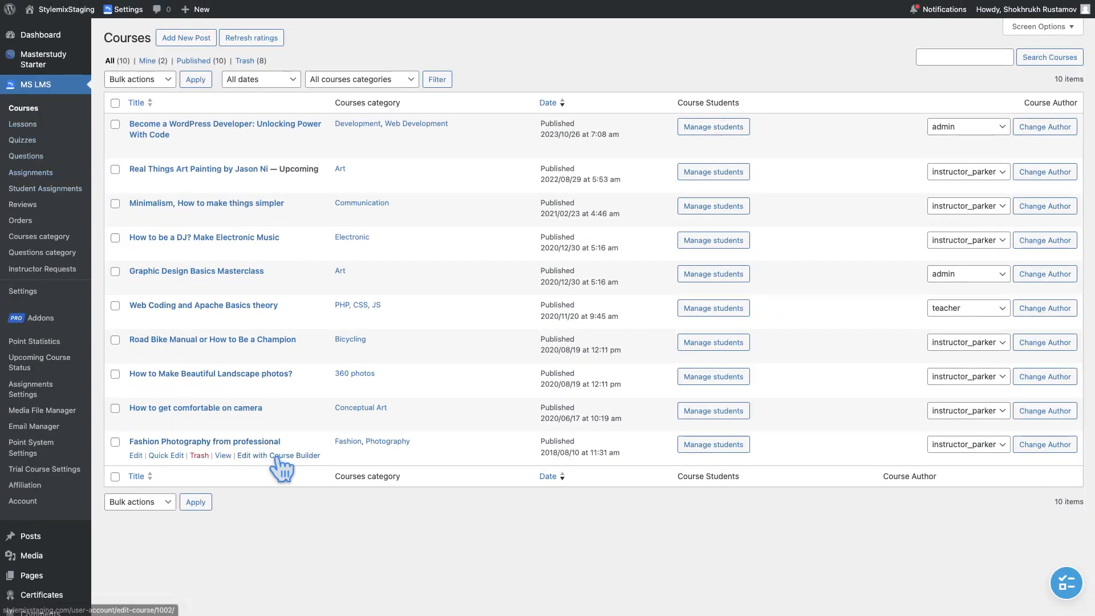
{"action": "left_click", "coordinate": [278, 455]}
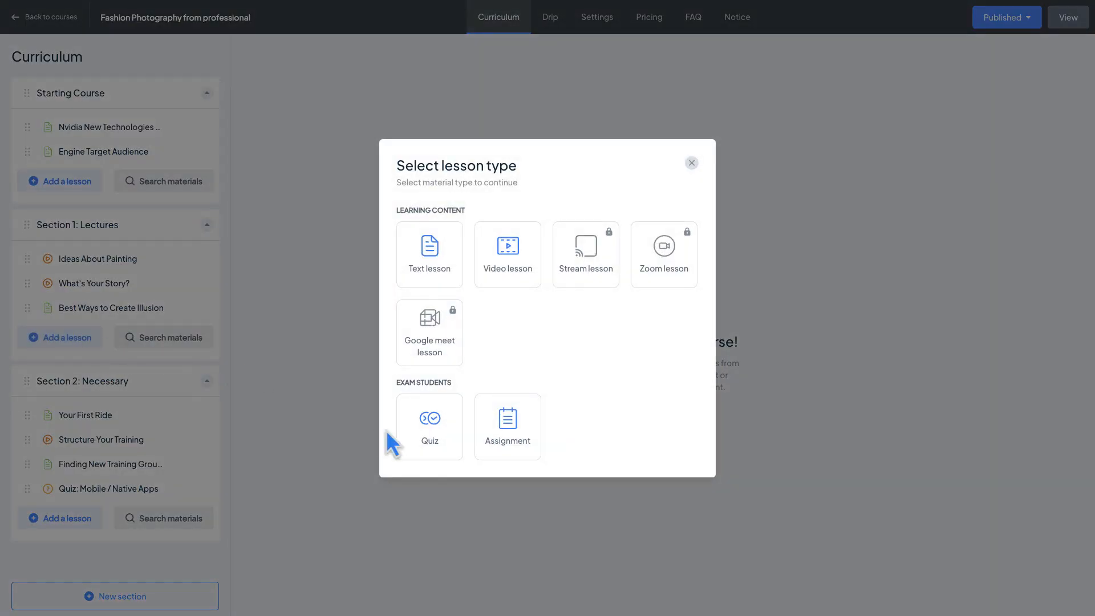
Step: Create a quiz named 'Very Interesting Quiz' in Section 1: Lectures and list the question types
{"action": "left_click", "coordinate": [430, 427]}
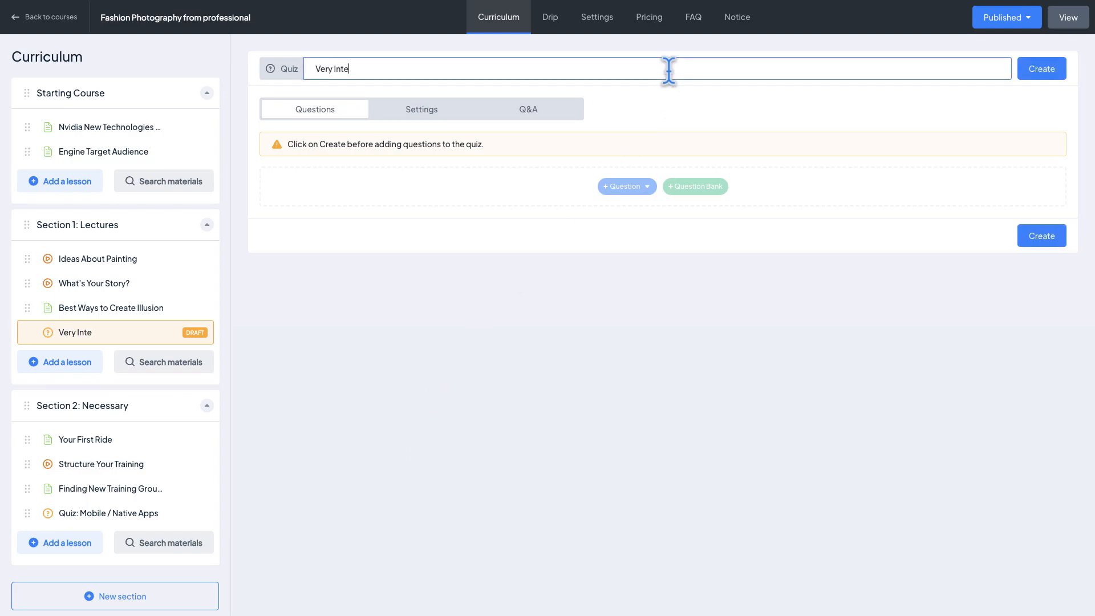
{"action": "left_click", "coordinate": [1041, 68]}
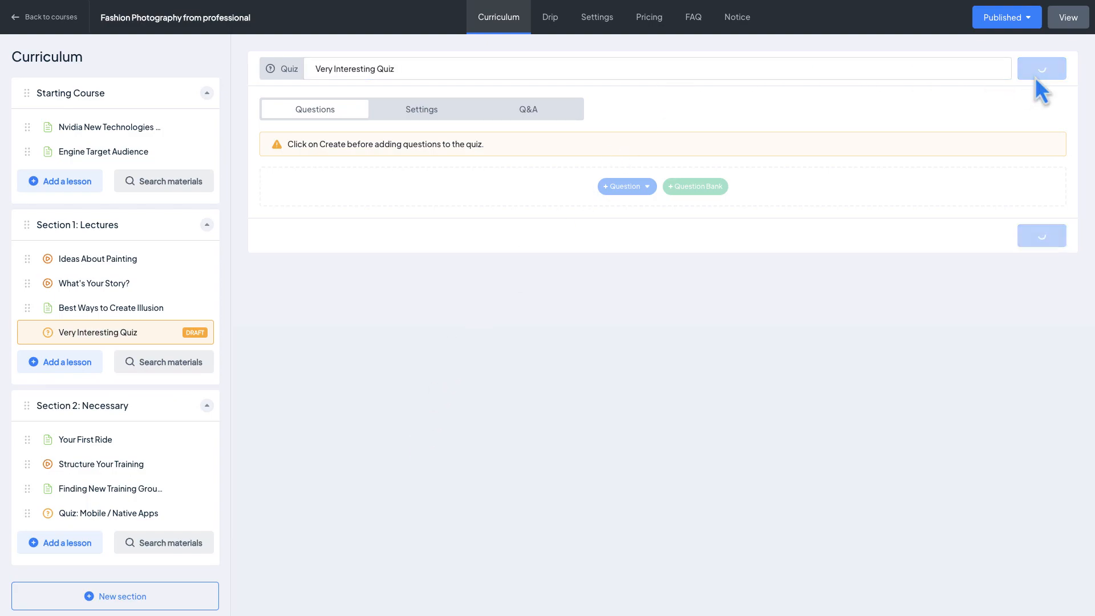
{"action": "left_click", "coordinate": [1042, 68]}
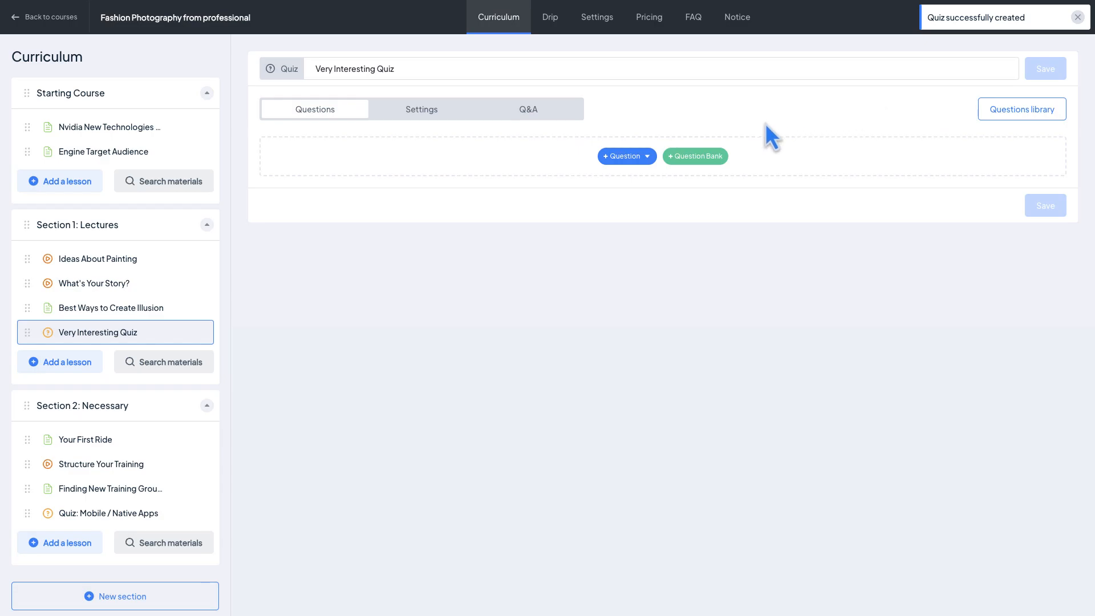
{"action": "left_click", "coordinate": [625, 156]}
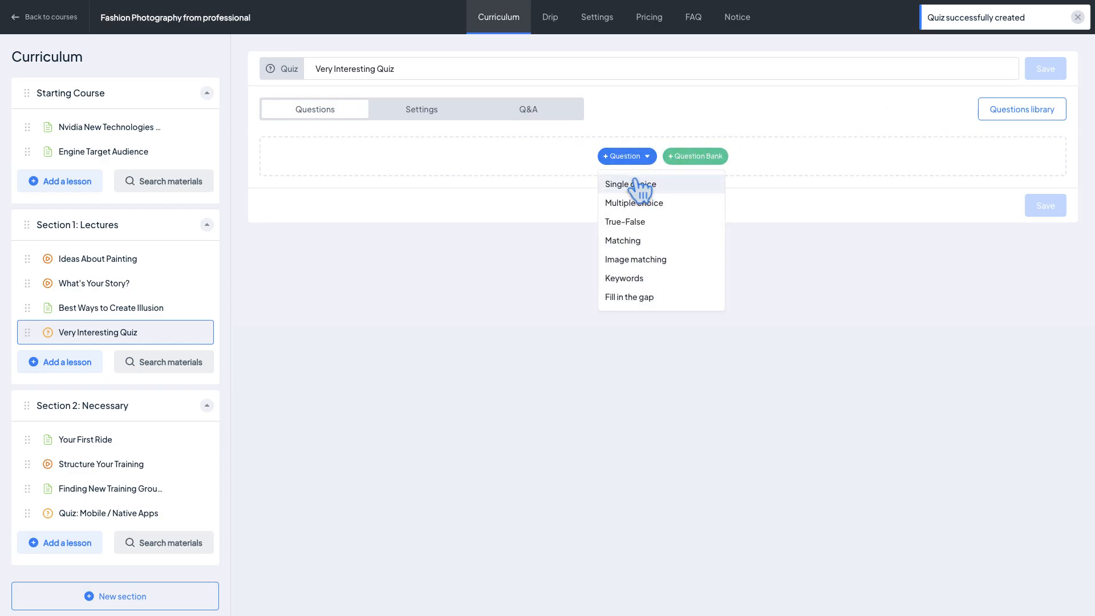
Step: Add a single-choice Riemann-sum question with a formula image and four integral image answers, first one correct
{"action": "left_click", "coordinate": [629, 184]}
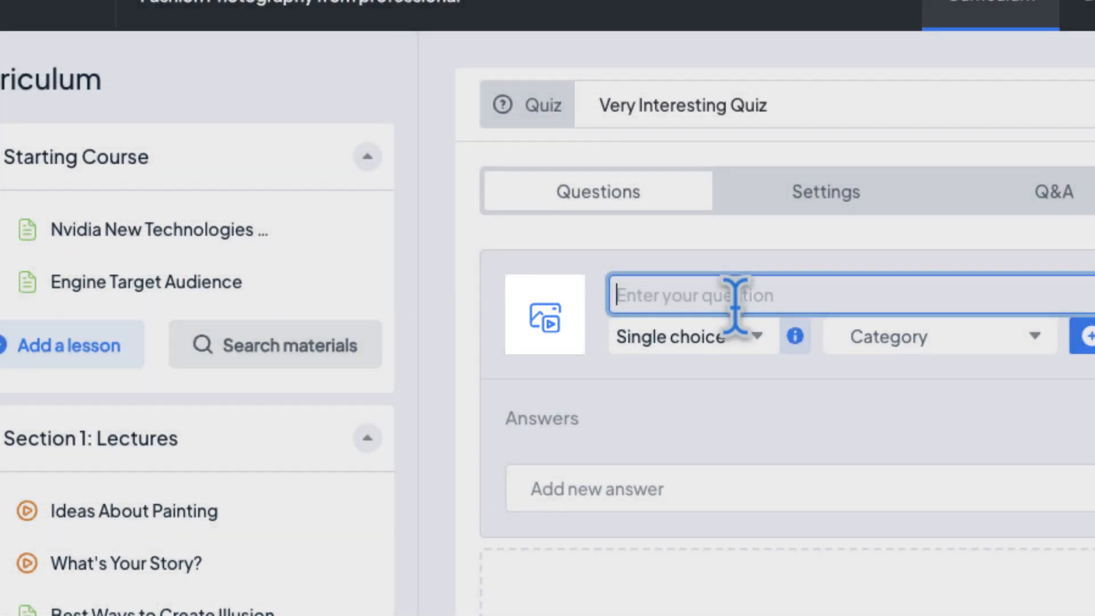
{"action": "left_click", "coordinate": [544, 314]}
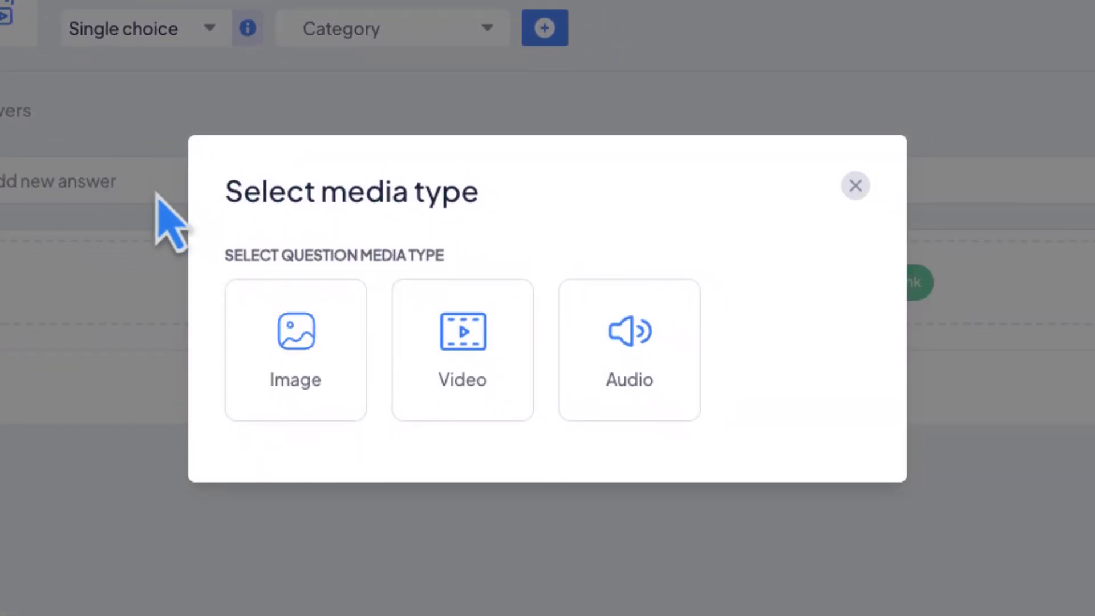
{"action": "left_click", "coordinate": [295, 349]}
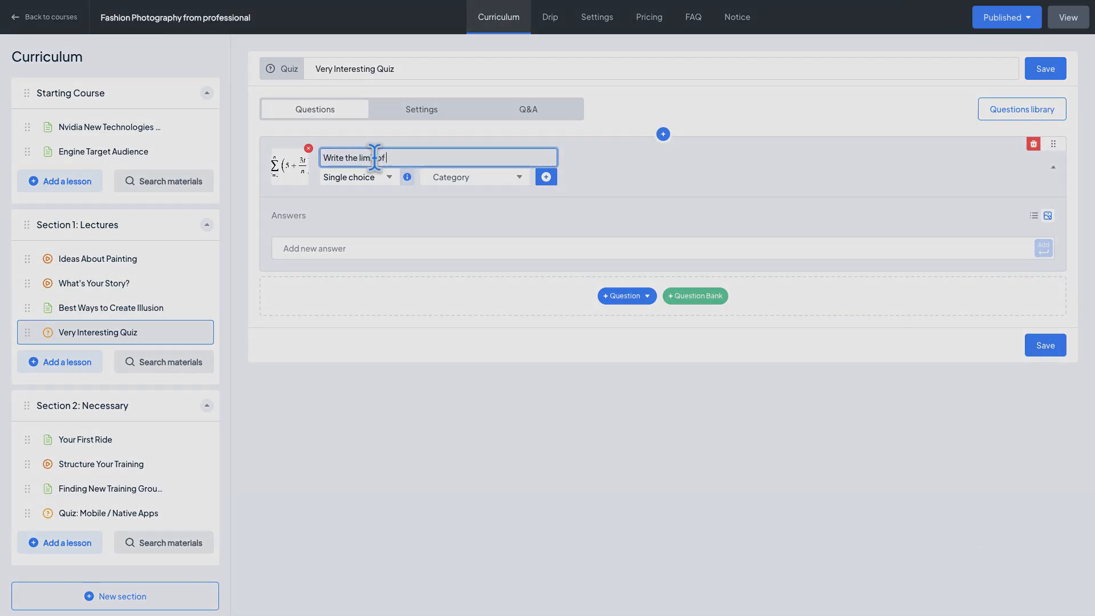
{"action": "left_click", "coordinate": [454, 273]}
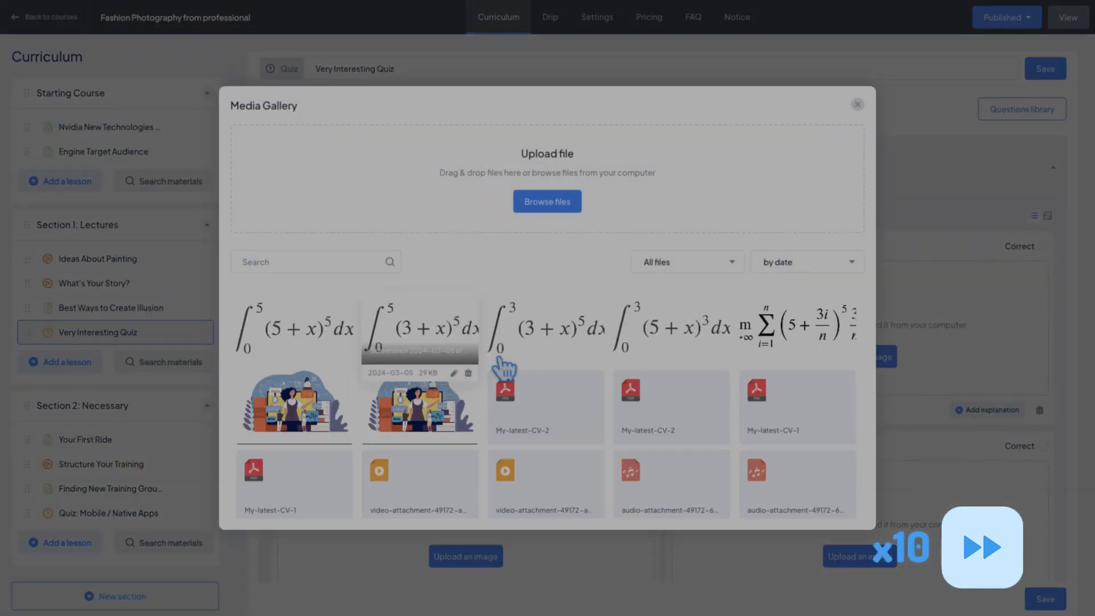
{"action": "left_click", "coordinate": [857, 104]}
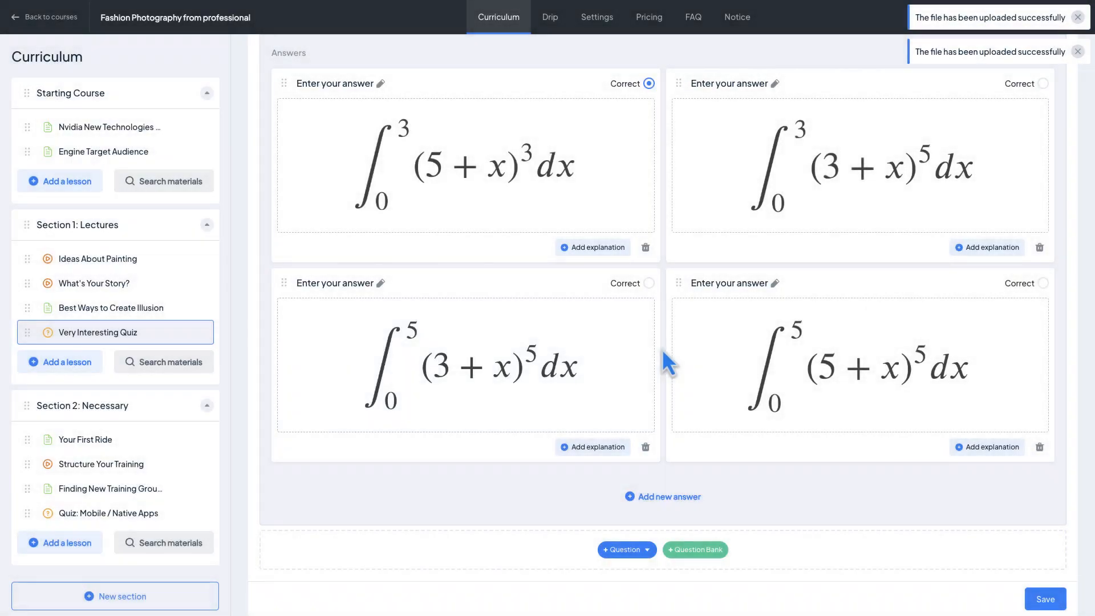
{"action": "left_click", "coordinate": [622, 550]}
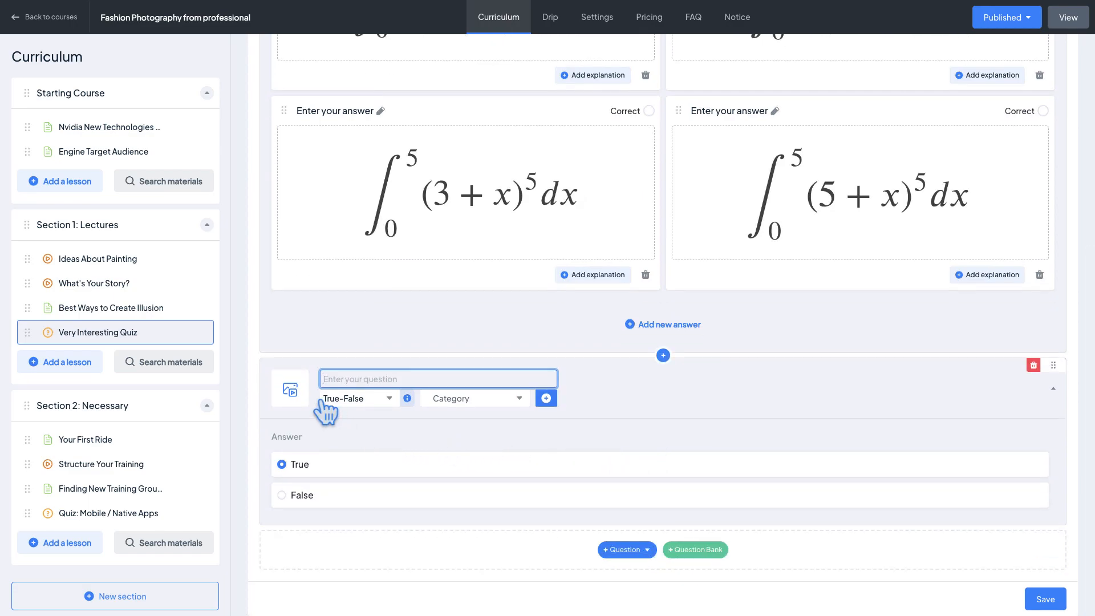
Step: Attach a YouTube video and title the True-False question about the speaker's main goal being to be rich, answer False
{"action": "left_click", "coordinate": [290, 389]}
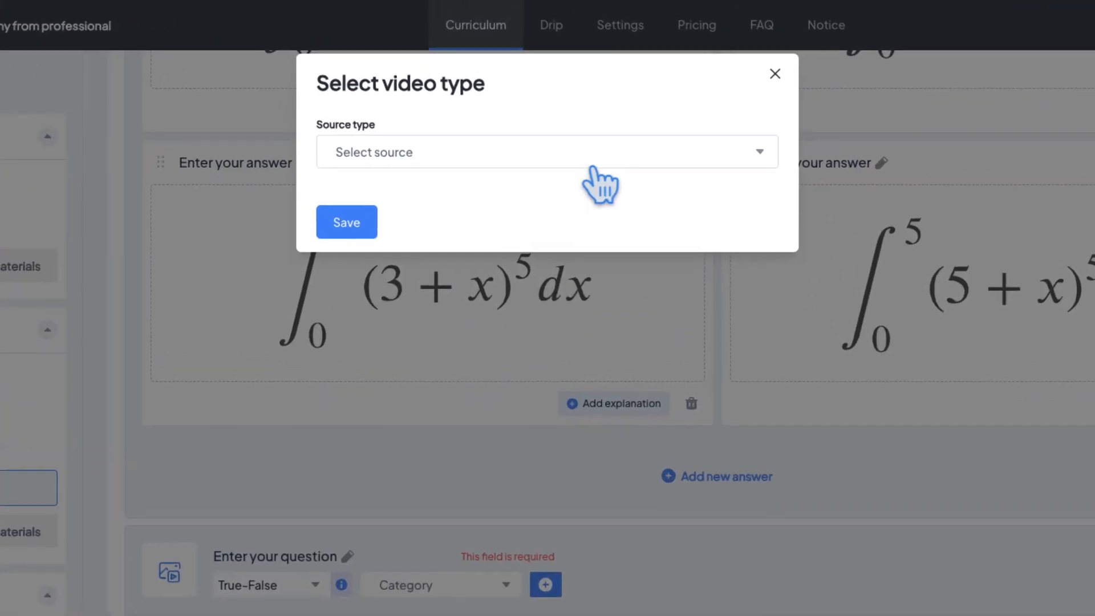
{"action": "left_click", "coordinate": [547, 151]}
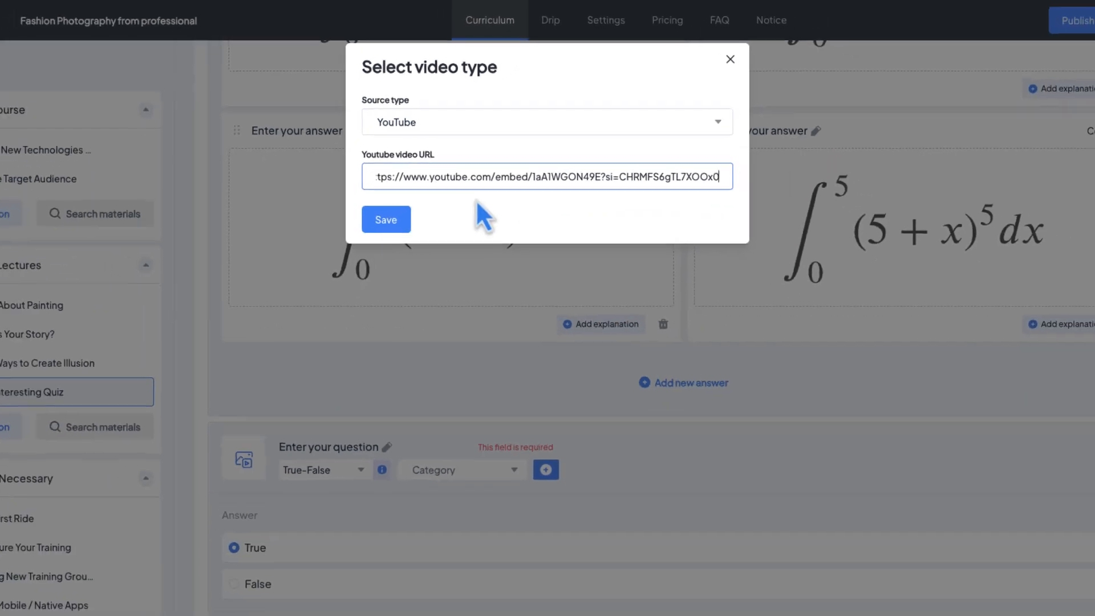
{"action": "left_click", "coordinate": [386, 219]}
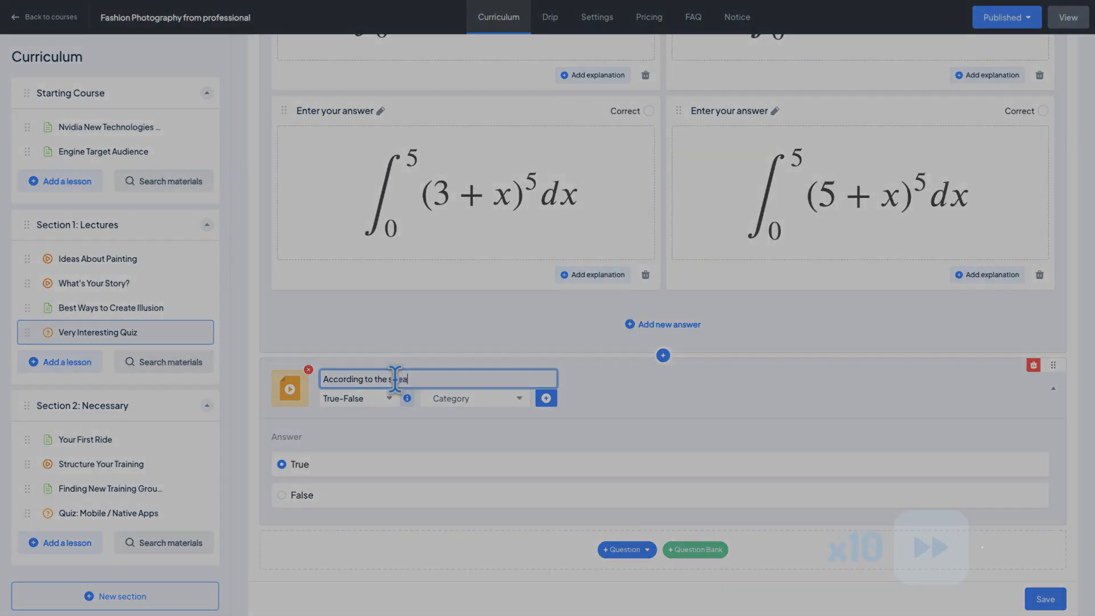
{"action": "type", "text": "eaker, his main goal in the life is to be rich"}
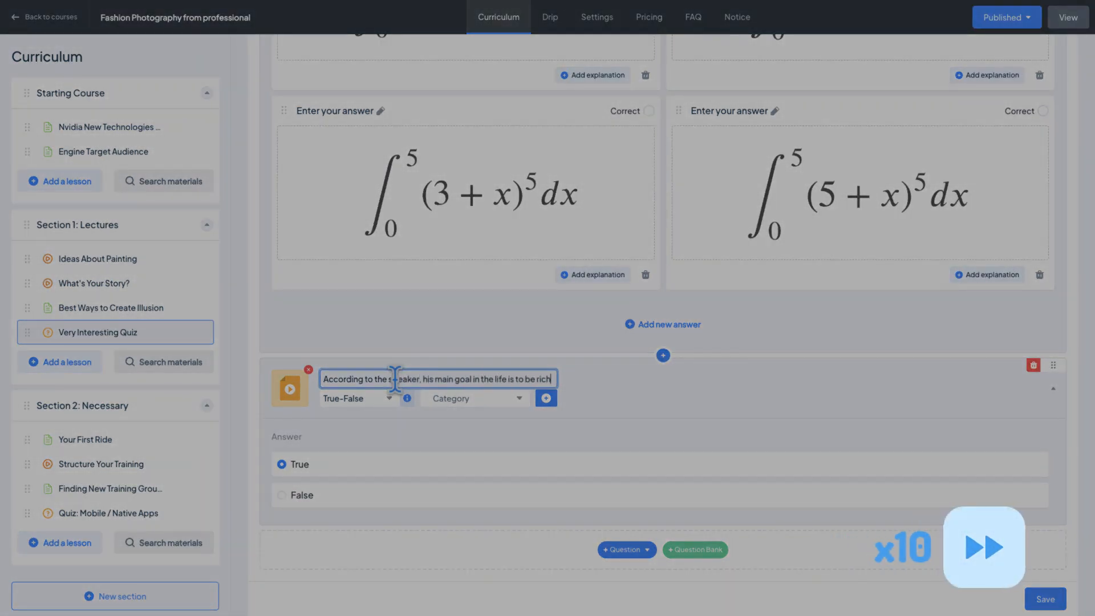
{"action": "left_click", "coordinate": [625, 550]}
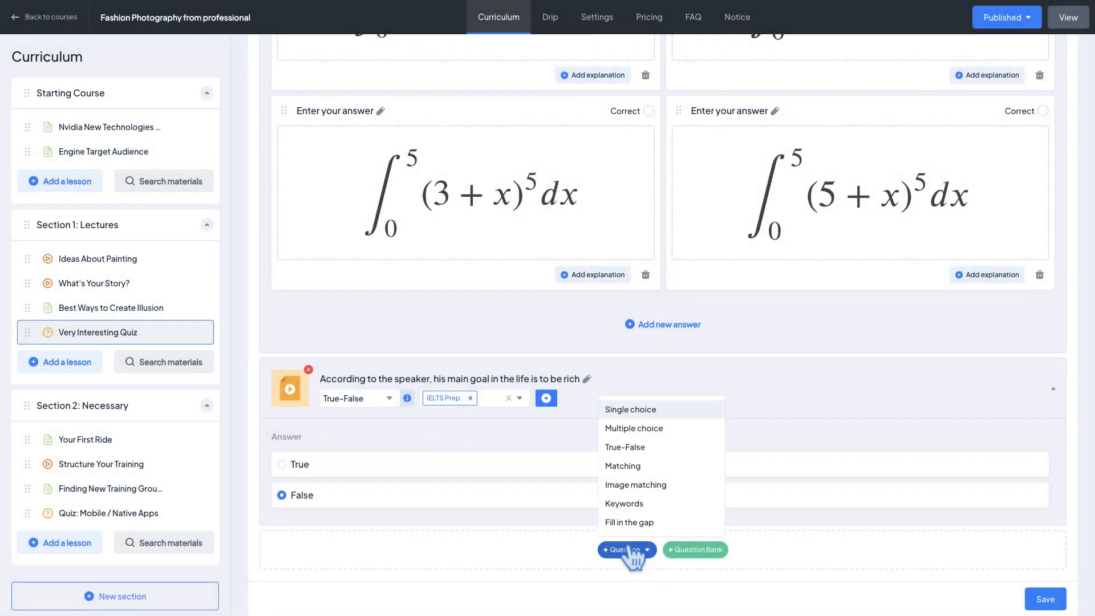
Step: Add the multiple-choice audio continents question with Africa, Asia, Antarctica and Europe correct, and save the quiz
{"action": "left_click", "coordinate": [634, 429]}
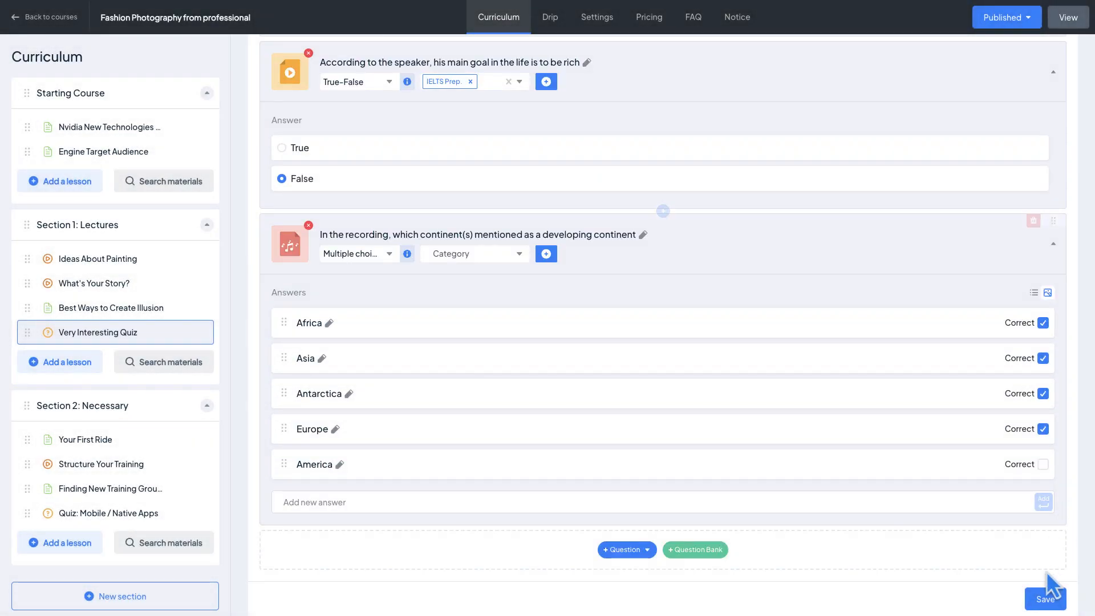
{"action": "left_click", "coordinate": [1045, 599]}
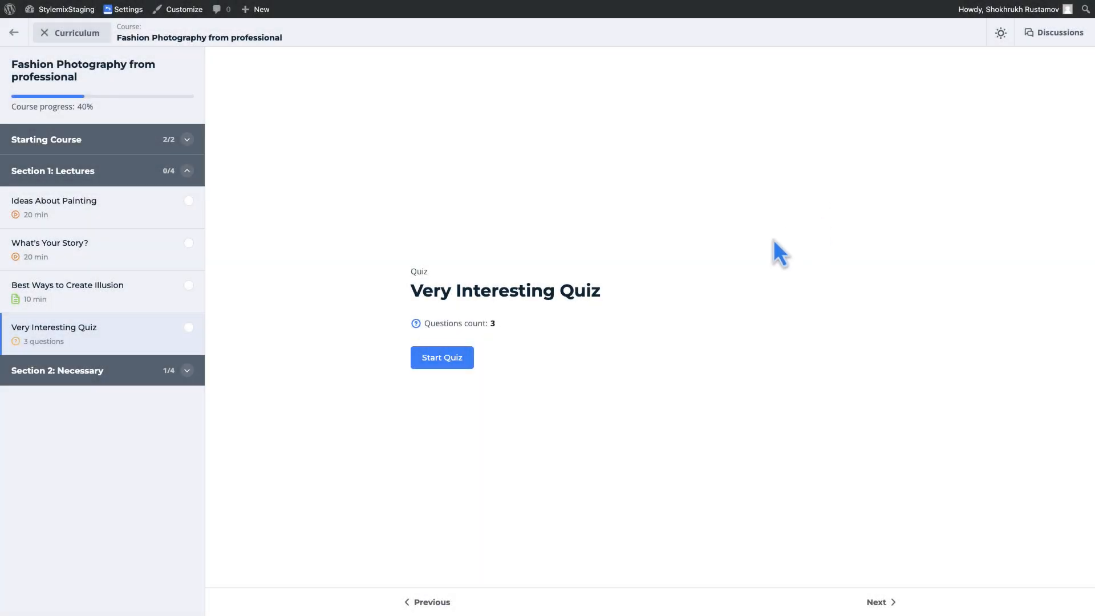
Step: Start Very Interesting Quiz, pick the first integral, watch the TEDx video and answer False
{"action": "left_click", "coordinate": [441, 357]}
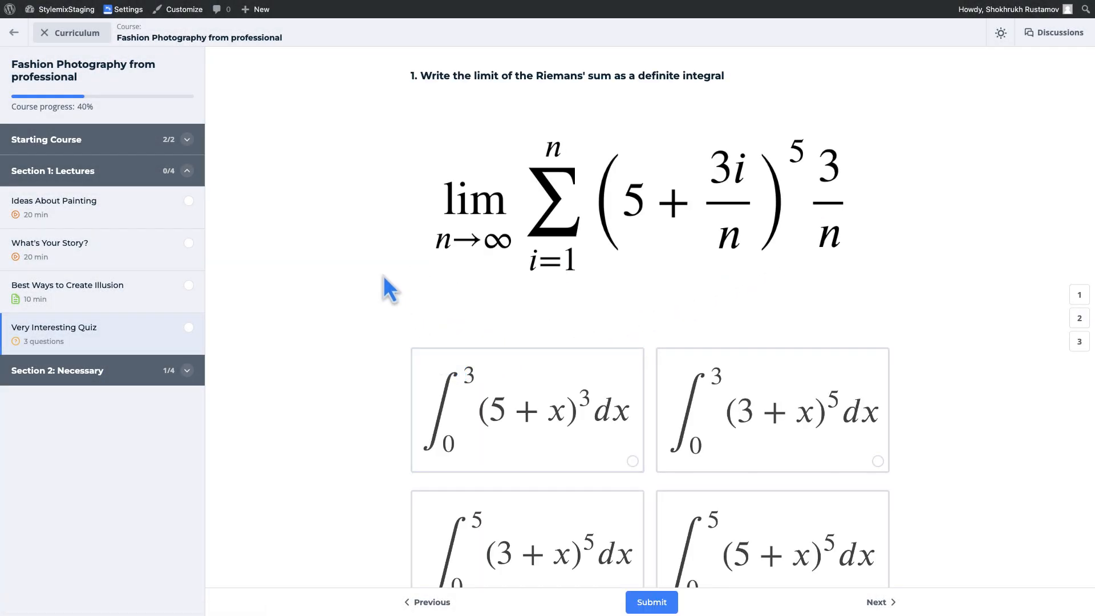
{"action": "scroll", "scroll_direction": "down", "scroll_amount": 3}
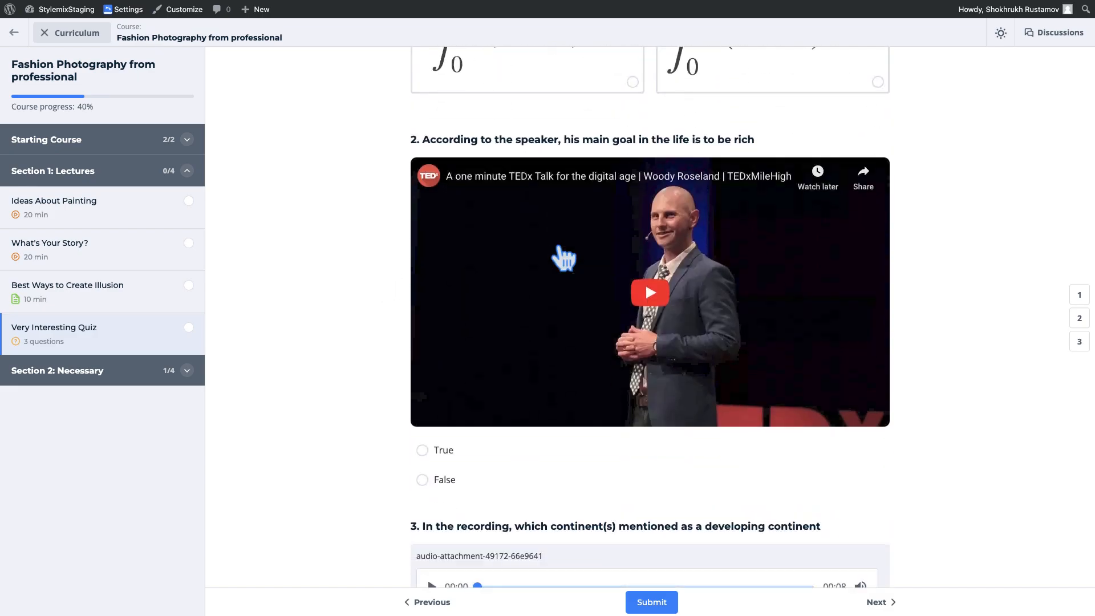
{"action": "left_click", "coordinate": [649, 293]}
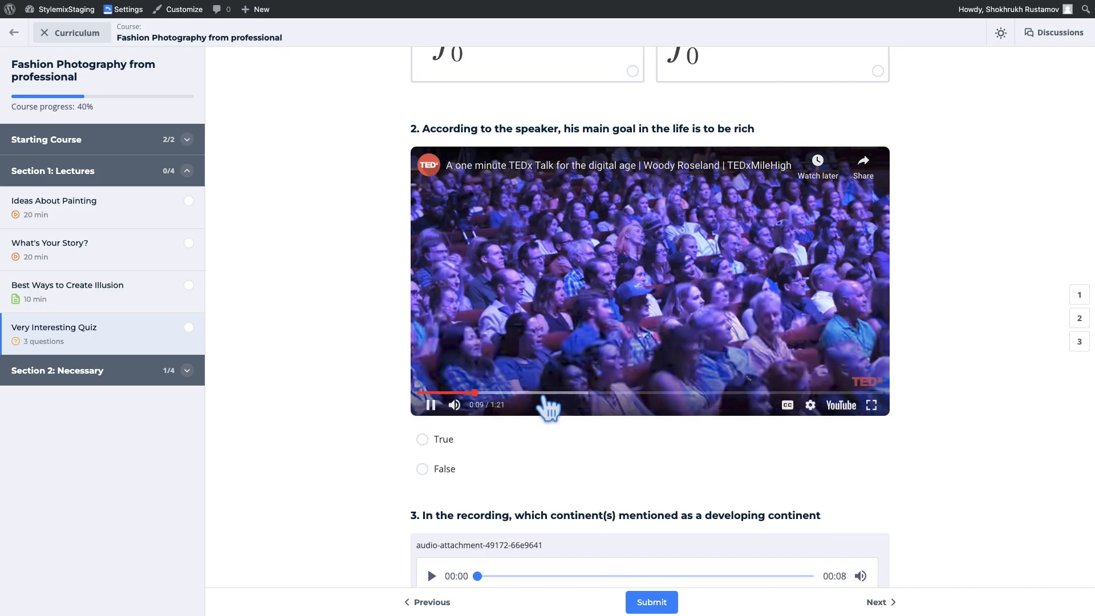
{"action": "left_click", "coordinate": [430, 405]}
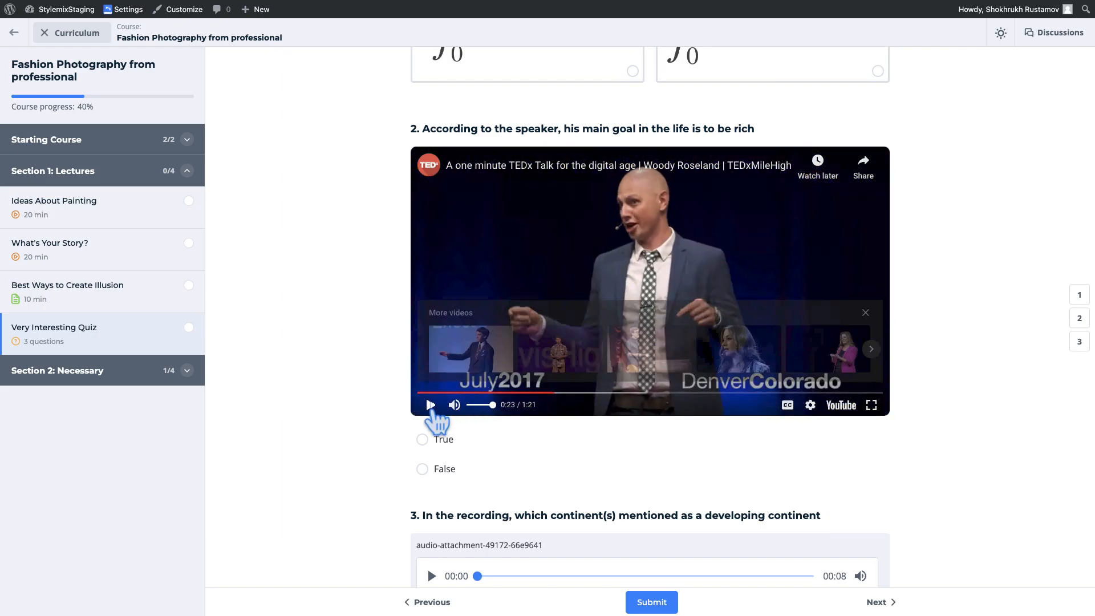
{"action": "left_click", "coordinate": [422, 362]}
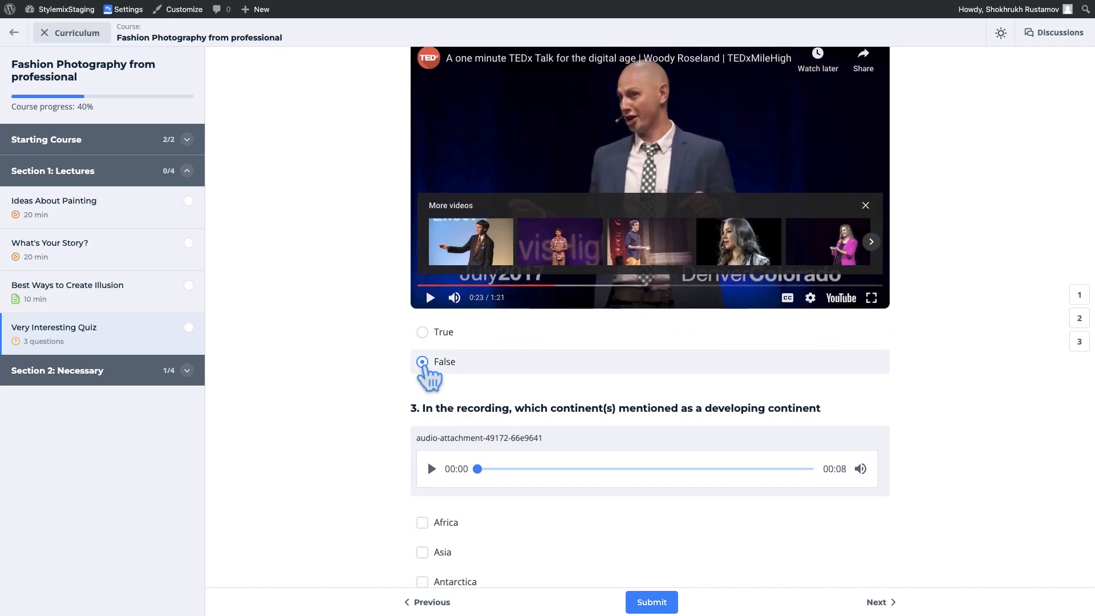
Step: Play the audio, tick Africa, Asia, Antarctica and Europe, and submit the quiz as completed
{"action": "left_click", "coordinate": [431, 469]}
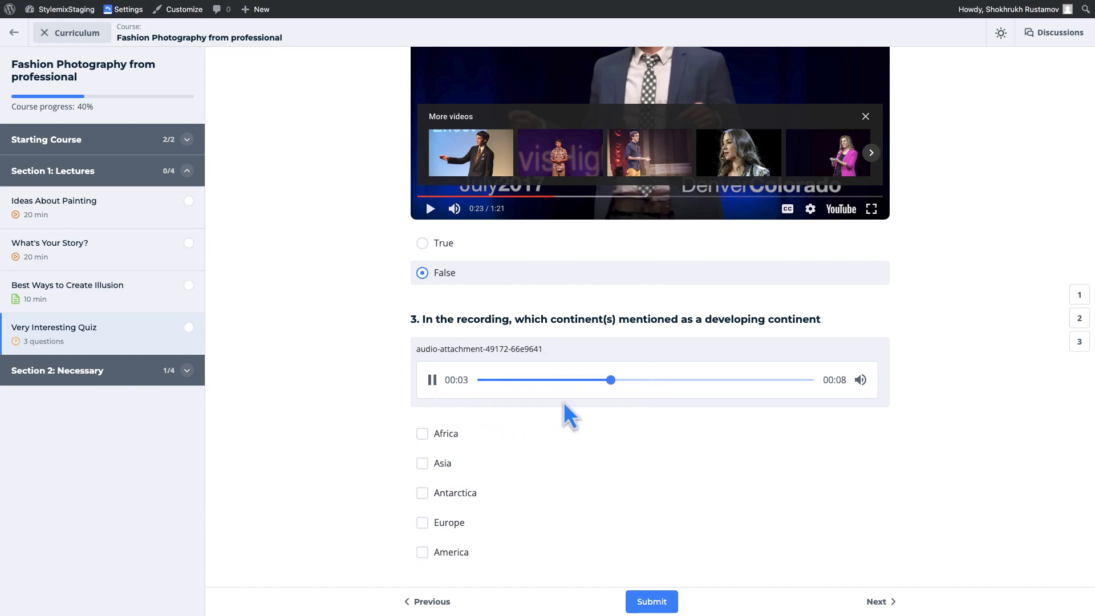
{"action": "left_click", "coordinate": [431, 380]}
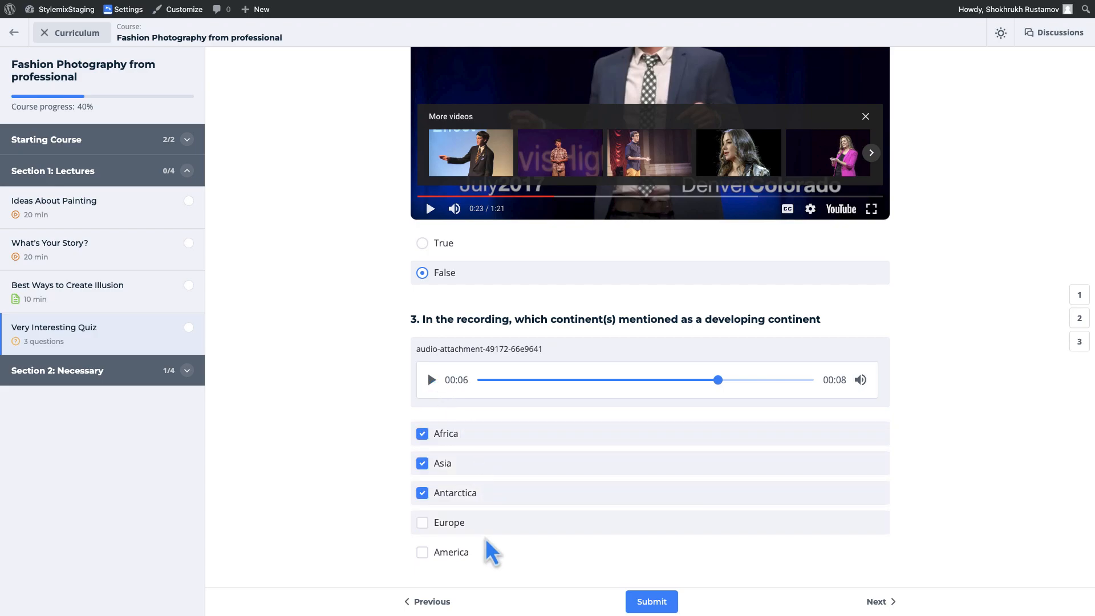
{"action": "left_click", "coordinate": [422, 523]}
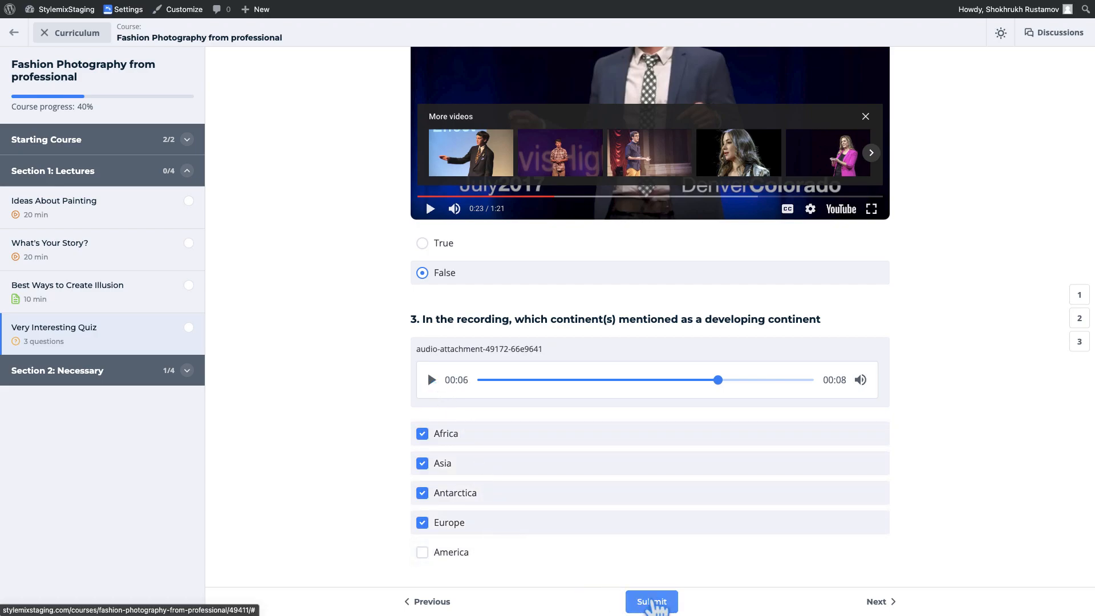
{"action": "left_click", "coordinate": [651, 602]}
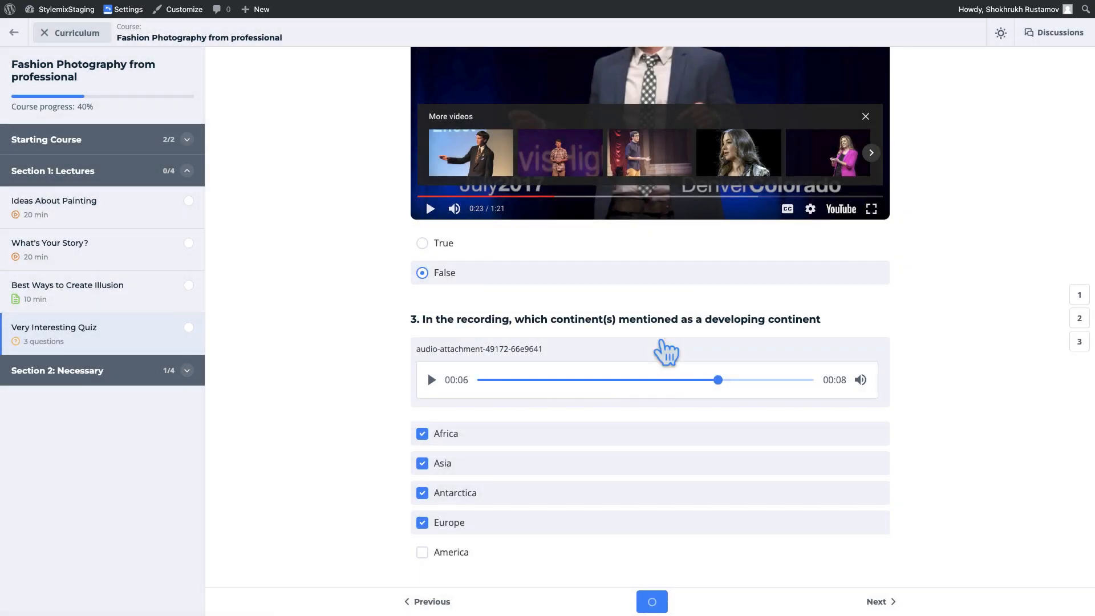
{"action": "left_click", "coordinate": [650, 601]}
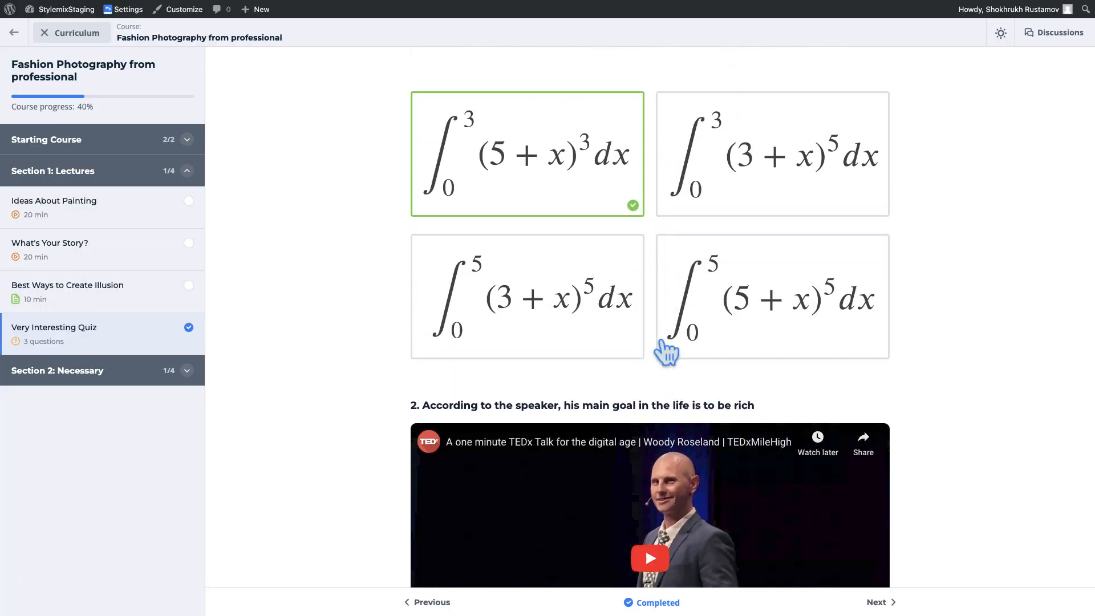
{"action": "scroll", "scroll_direction": "up", "scroll_amount": 3}
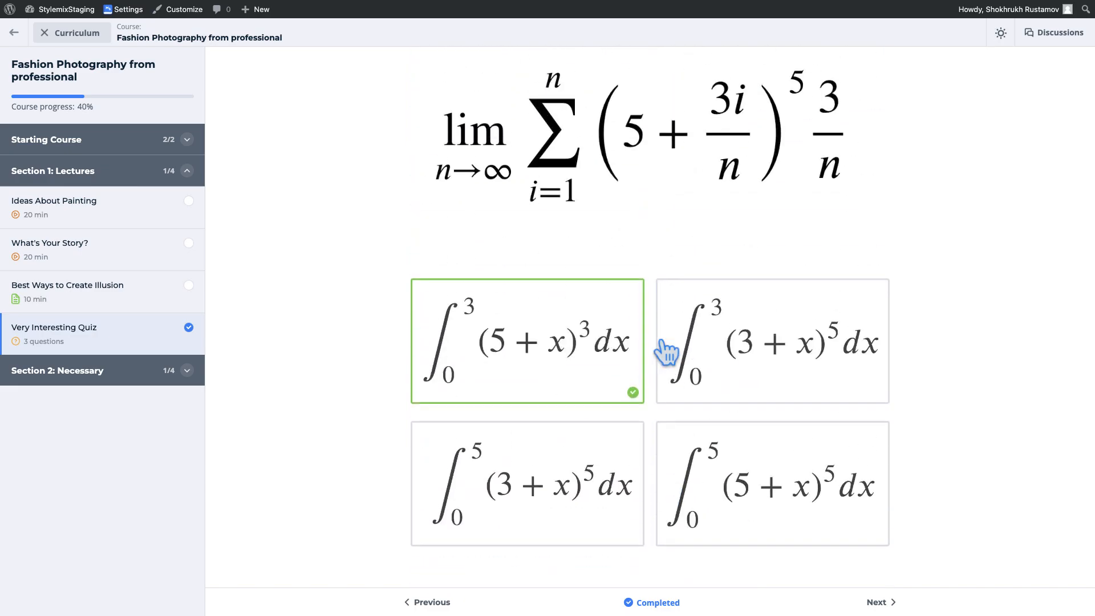